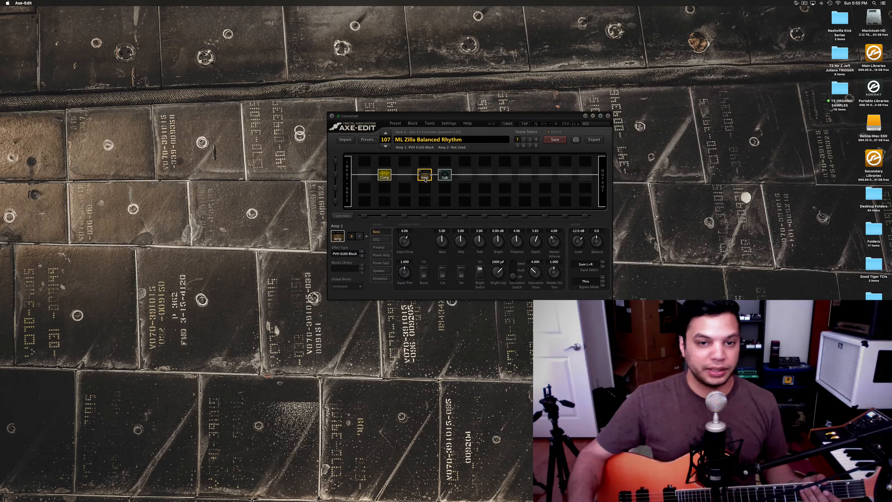
# Step: Bypass the Comp block and review the Amp and Cab 1 settings, landing on the Zilla balanced cab
pyautogui.click(383, 176)
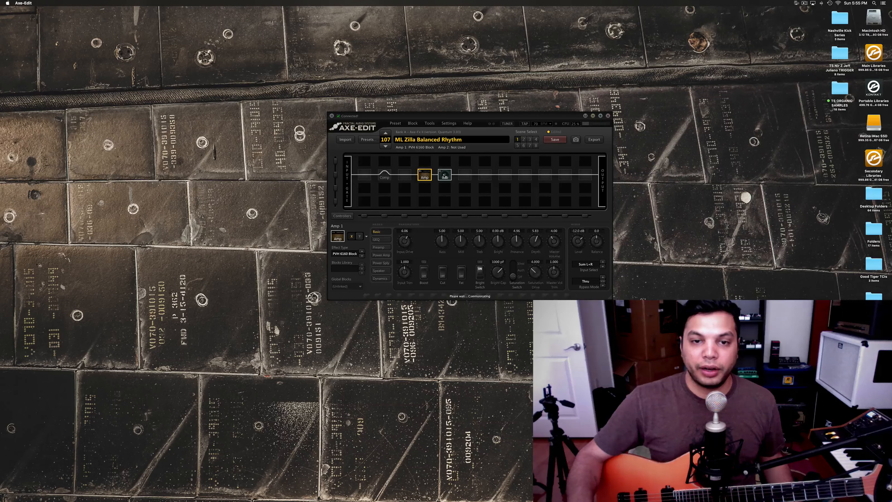
pyautogui.click(444, 175)
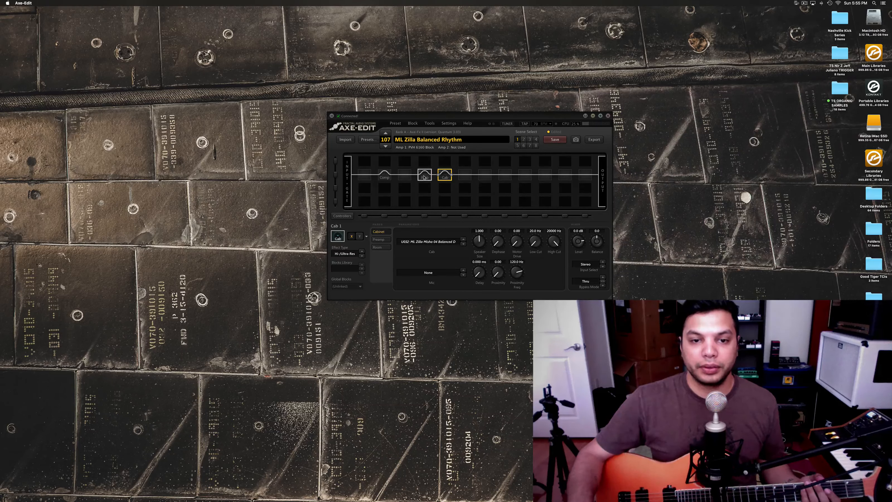
pyautogui.click(424, 175)
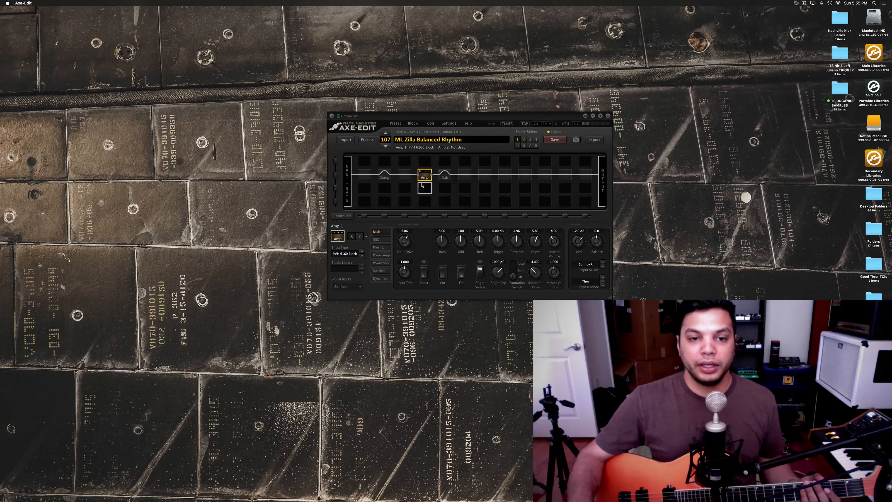
pyautogui.click(444, 175)
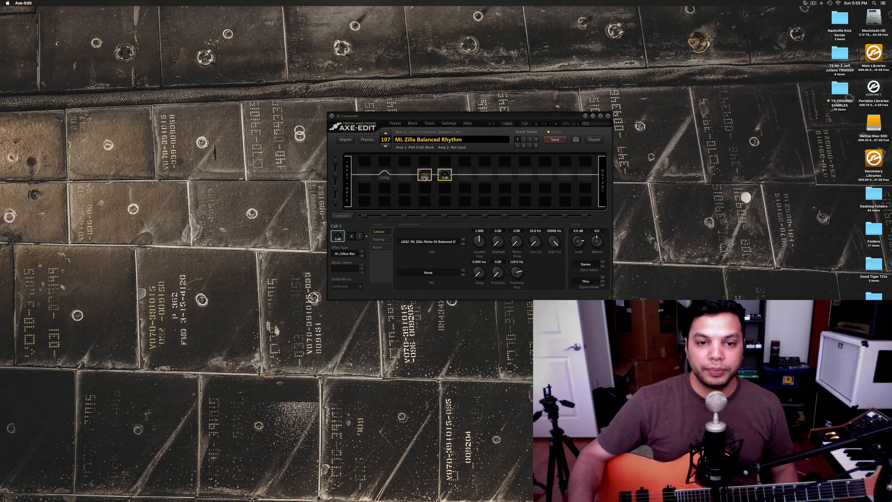
# Step: Bring up the PVH 6160 amp and raise its input drive to about 5.83
pyautogui.click(423, 176)
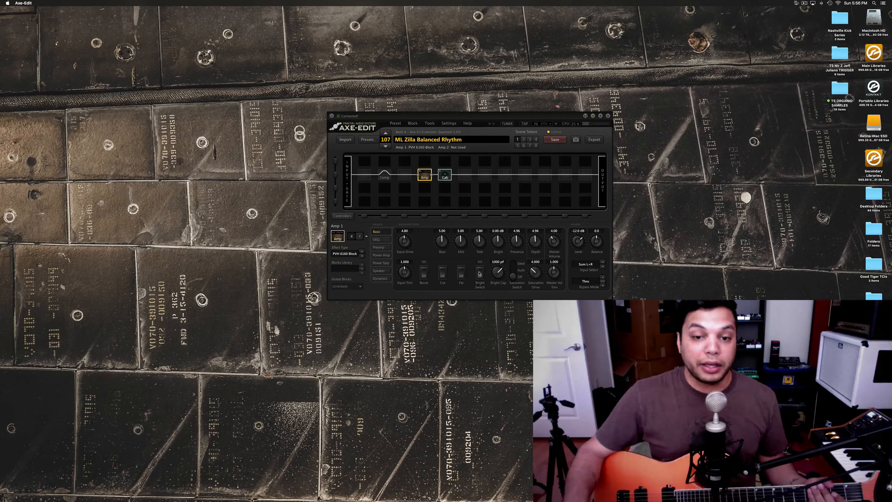
pyautogui.click(479, 271)
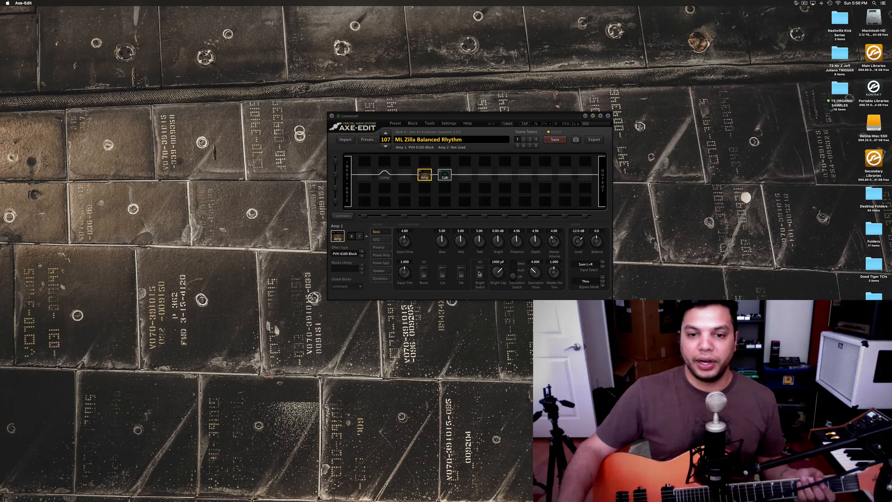
pyautogui.click(480, 264)
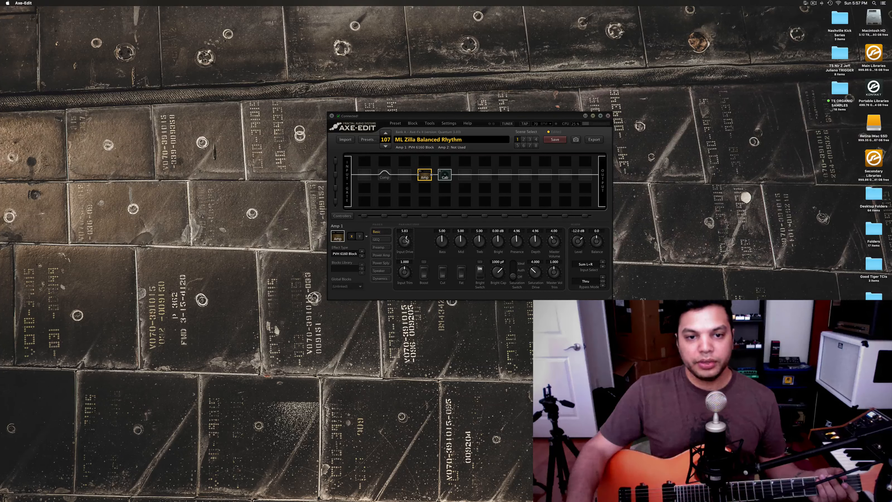
# Step: Fine-tune Amp 1, keeping input drive at 5.83 while trimming treble and adjusting depth
pyautogui.moveTo(404, 239); pyautogui.dragTo(404, 253)
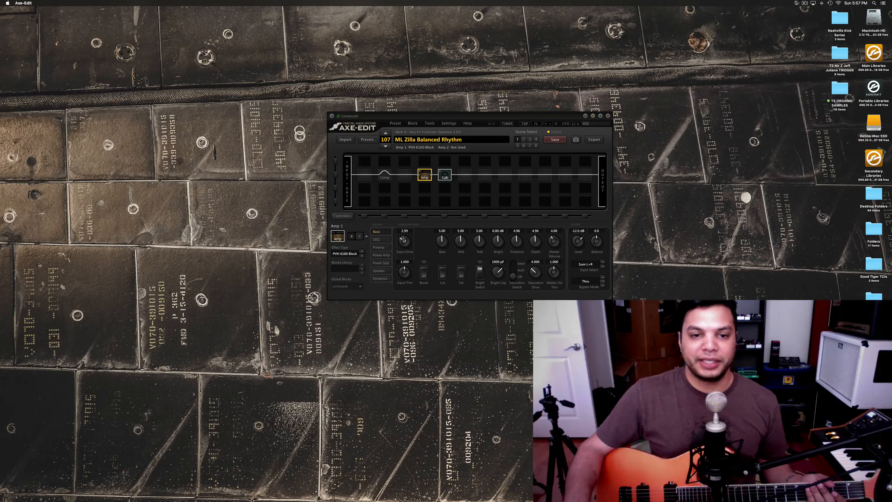
pyautogui.moveTo(404, 240); pyautogui.dragTo(403, 228)
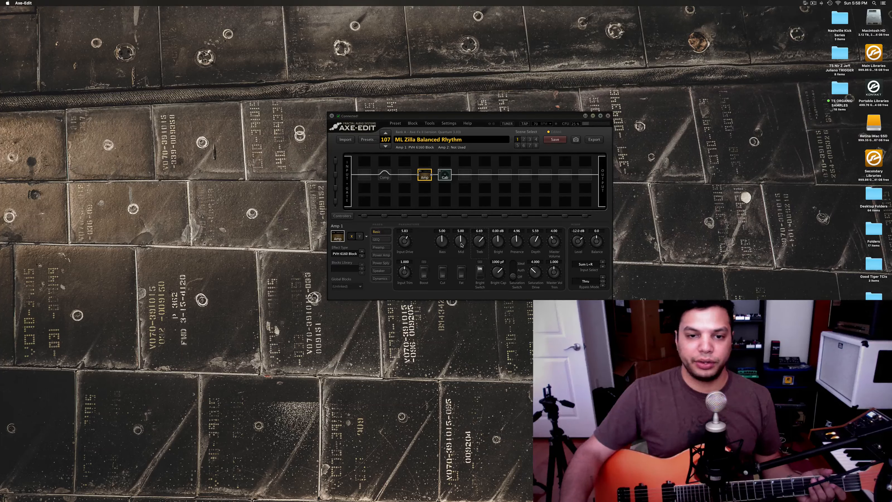
pyautogui.moveTo(461, 239); pyautogui.dragTo(461, 250)
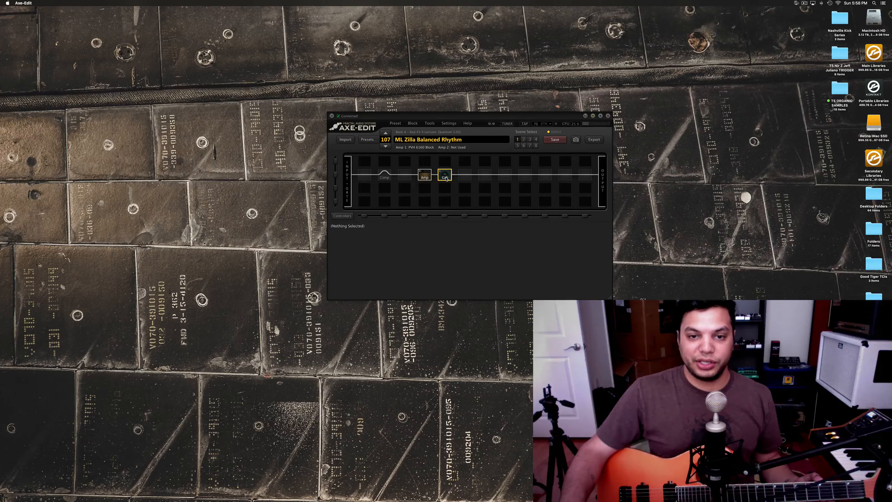
# Step: Re-engage the Studio Comp compressor (threshold -32.1 dB, ratio 2.451) ahead of the amp
pyautogui.click(424, 176)
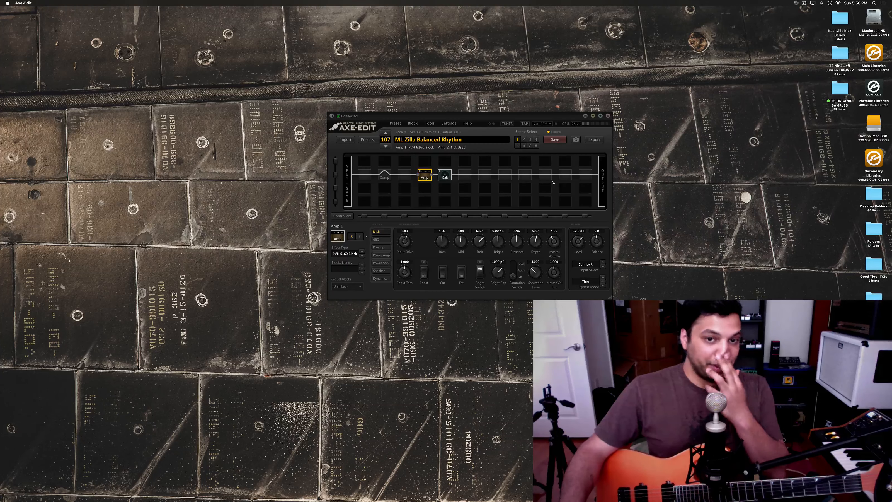
pyautogui.click(384, 176)
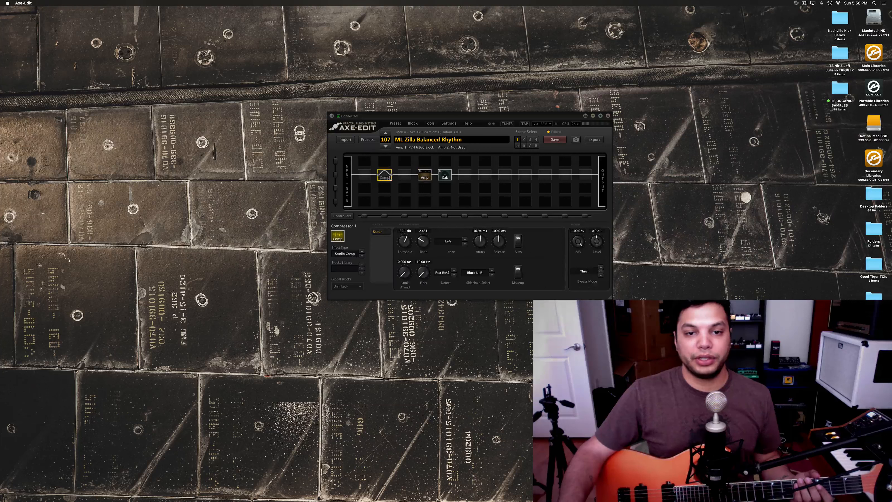
pyautogui.click(385, 175)
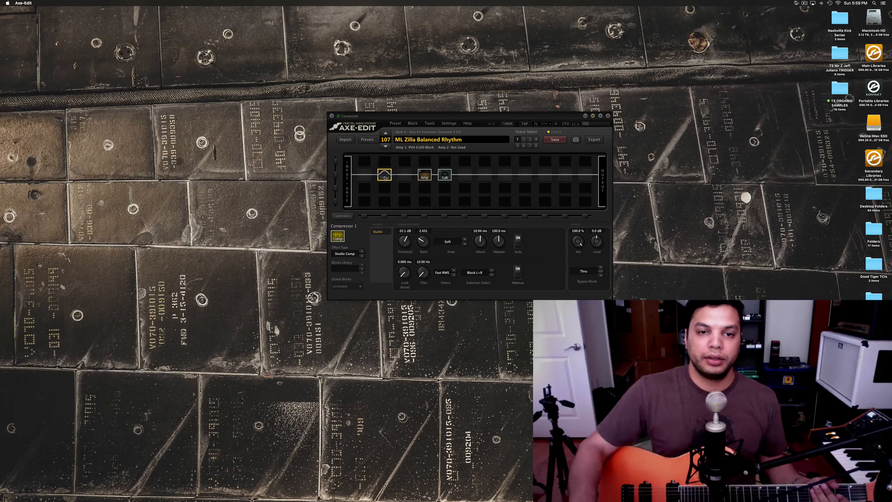
pyautogui.click(384, 176)
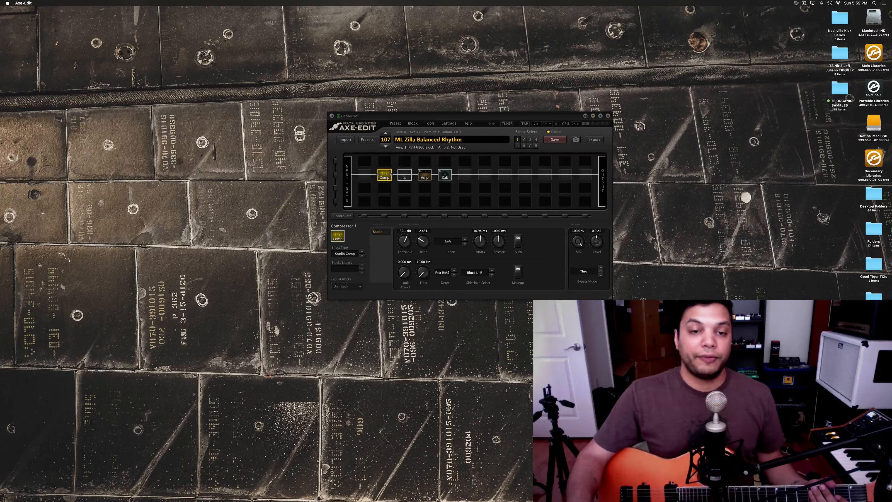
pyautogui.rightClick(405, 173)
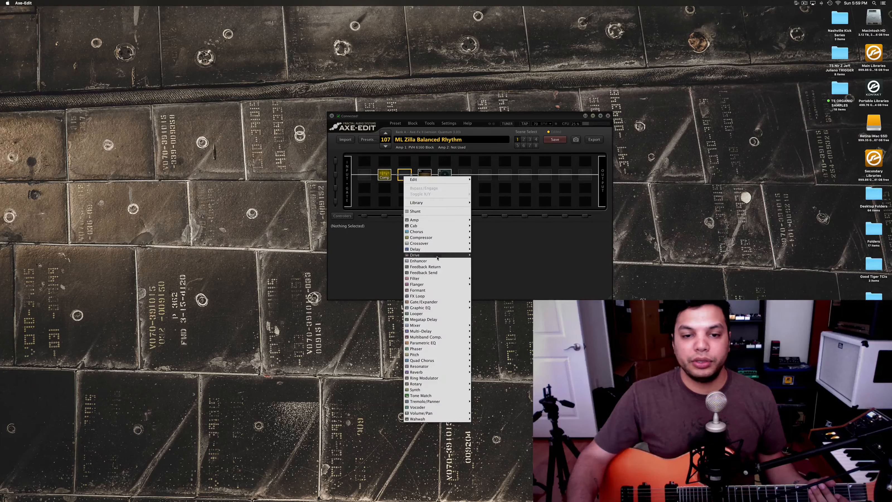
# Step: Insert a TS808 OD drive block in slot two with drive 0.00 and level 10.00
pyautogui.click(414, 255)
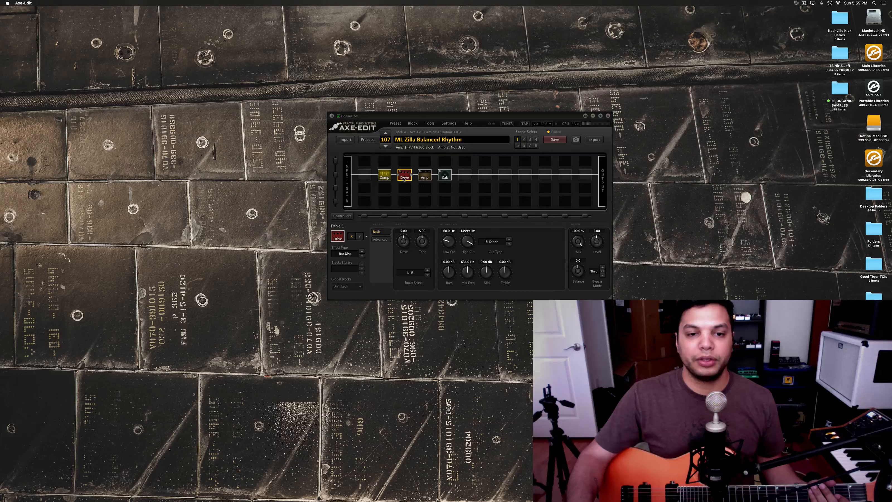
pyautogui.click(348, 253)
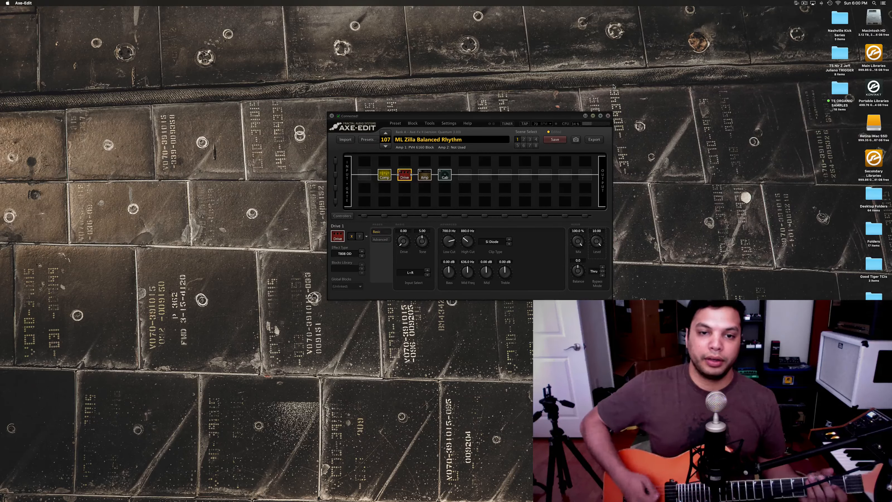
pyautogui.click(424, 175)
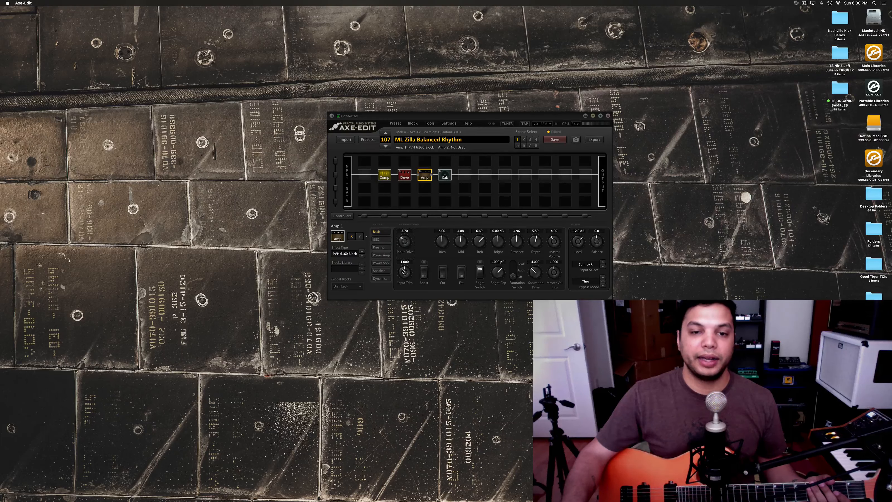
# Step: Raise the PVH 6160 amp's bass to about 6.14 and depth to about 6.96
pyautogui.click(403, 174)
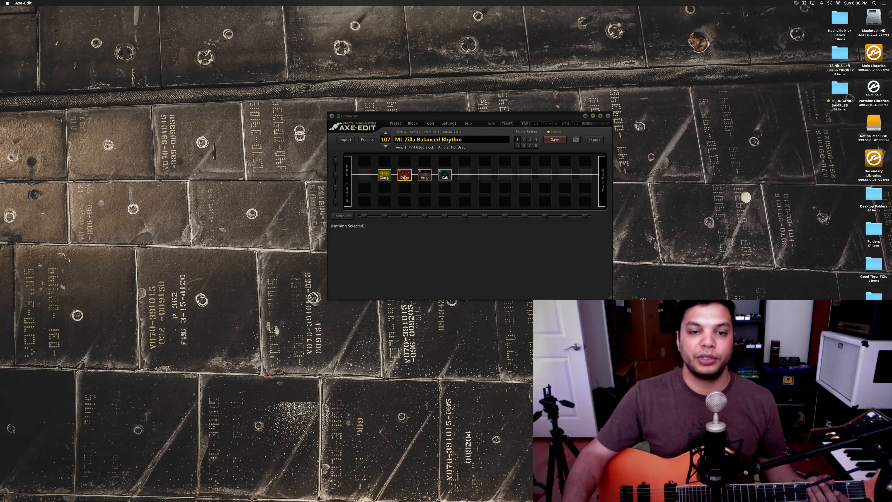
pyautogui.click(405, 174)
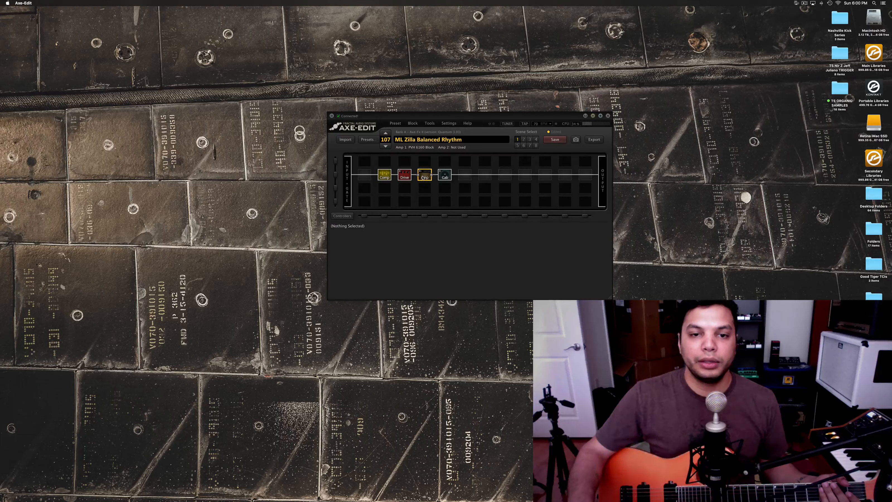
pyautogui.click(424, 175)
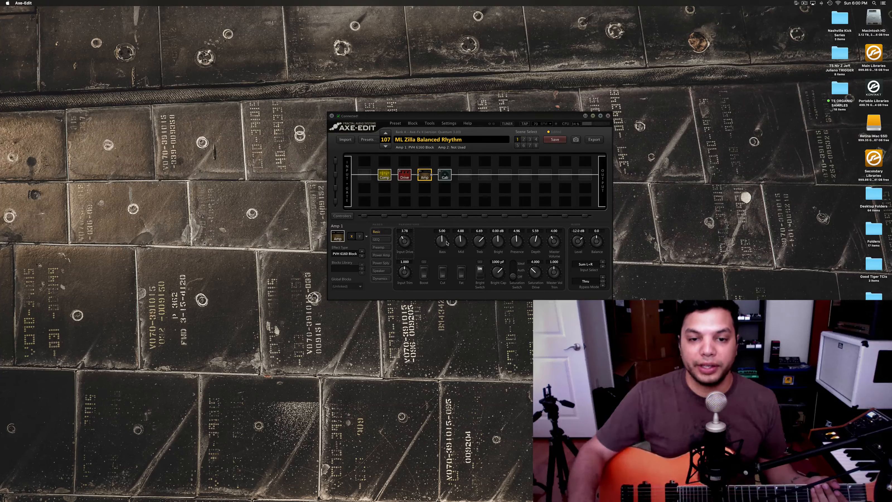
pyautogui.moveTo(442, 240); pyautogui.dragTo(442, 233)
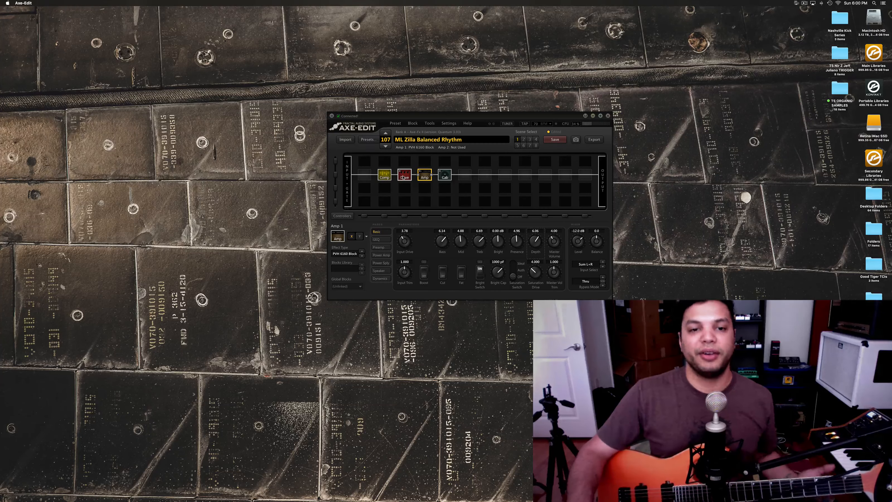
# Step: Raise the amp's input drive to about 4.22, easing bass to 5.35 and depth to 5.93
pyautogui.click(404, 175)
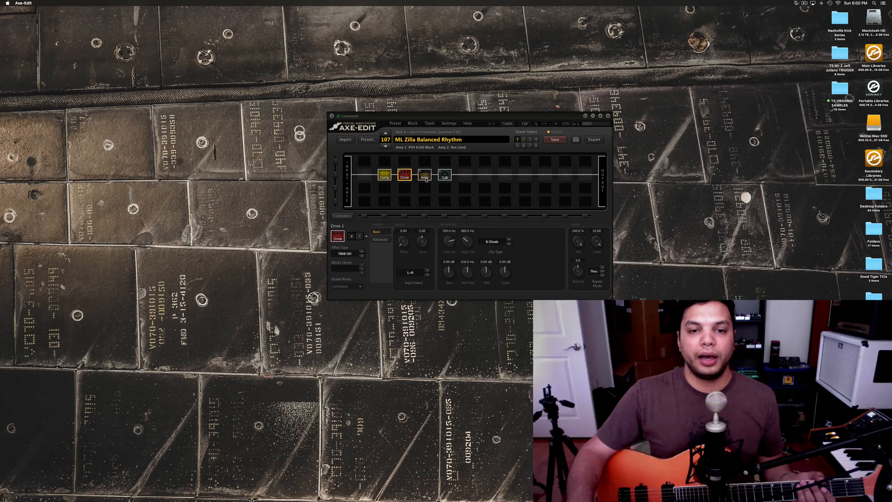
pyautogui.click(423, 175)
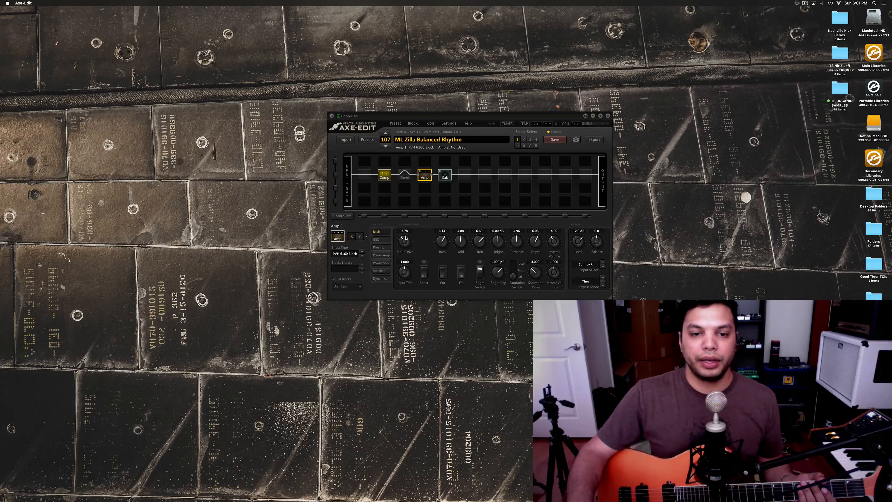
pyautogui.moveTo(403, 239); pyautogui.dragTo(404, 228)
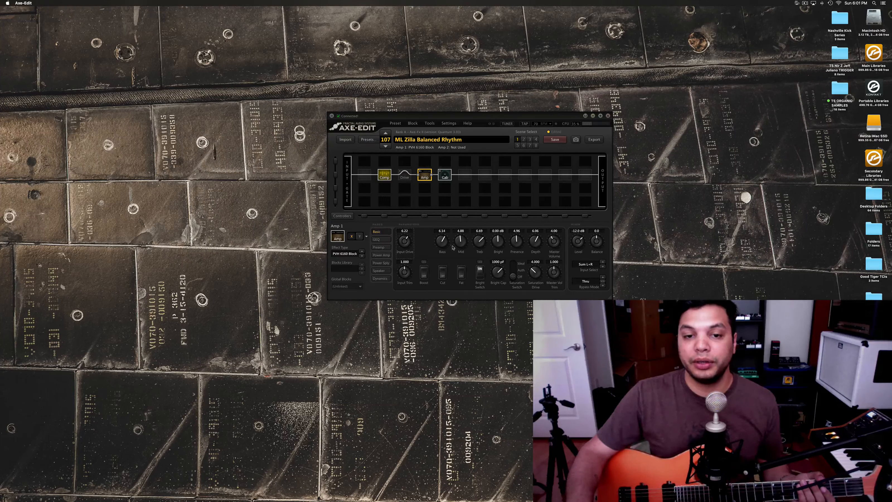
pyautogui.moveTo(443, 241); pyautogui.dragTo(443, 245)
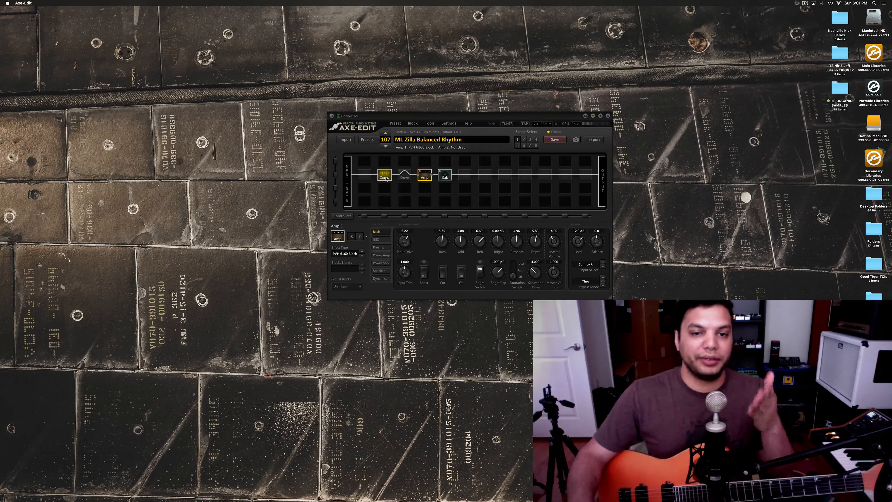
pyautogui.click(384, 175)
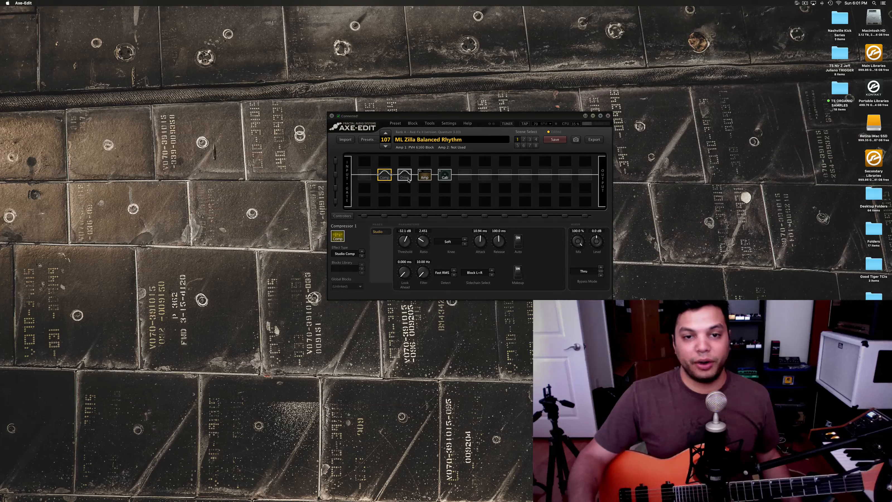
pyautogui.click(404, 176)
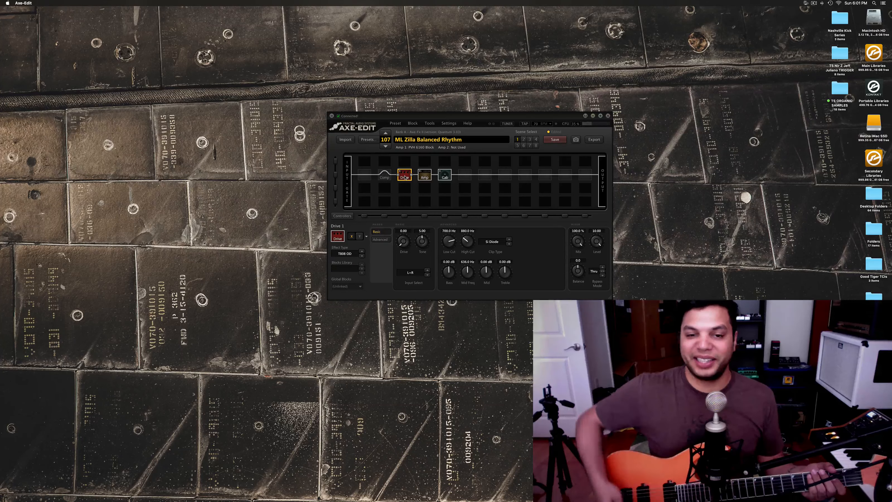